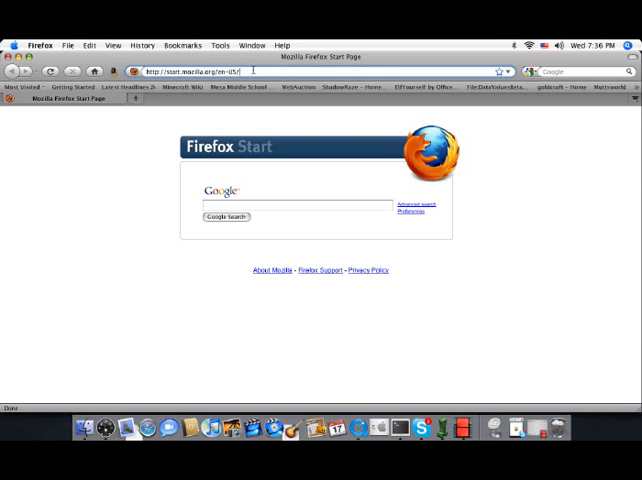
Step: Go to minecraft.net/download and save the minecraft_server.jar file
text(minecraft)
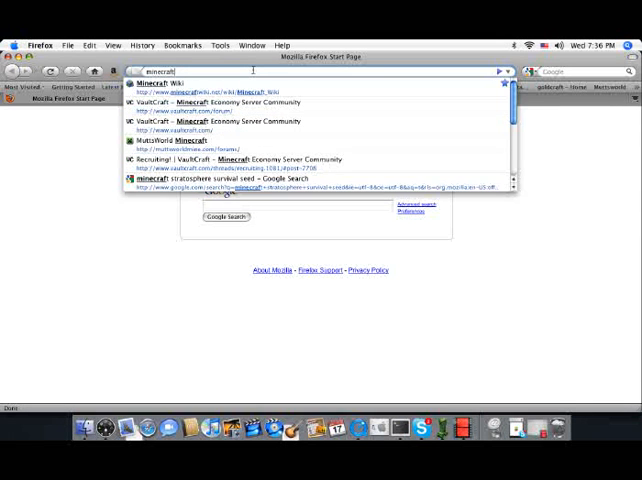
text(minecraft.net/download)
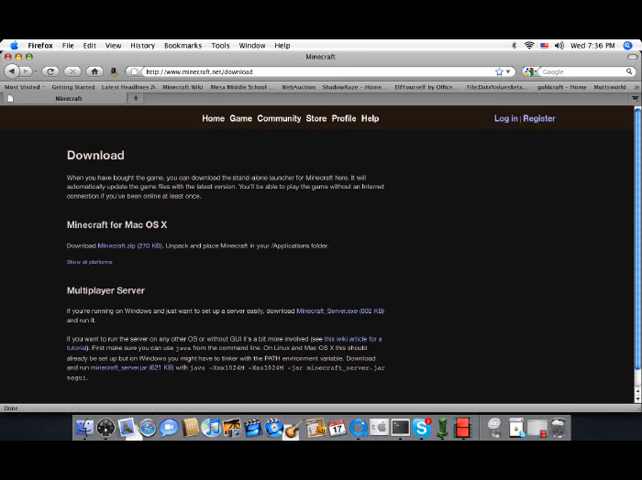
mouse_move(158, 284)
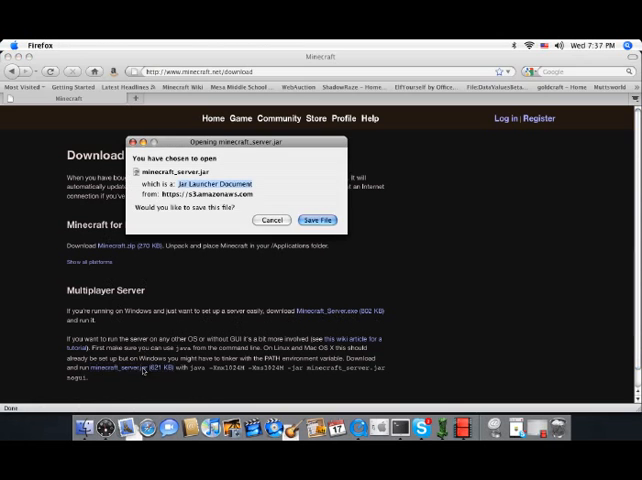
click(318, 220)
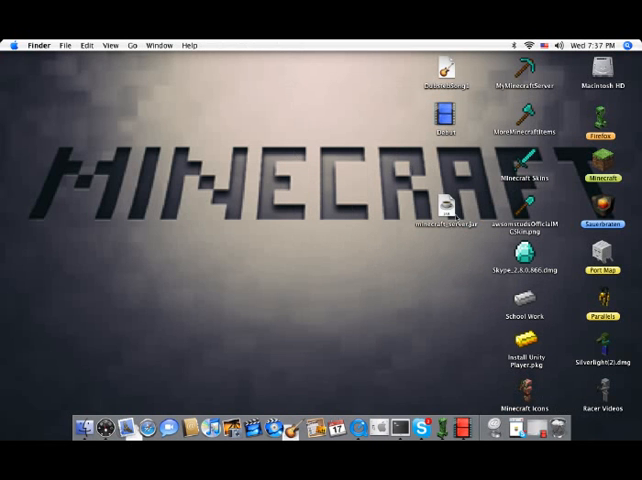
Step: Move minecraft_server.jar onto the desktop and launch it
drag(448, 210, 432, 276)
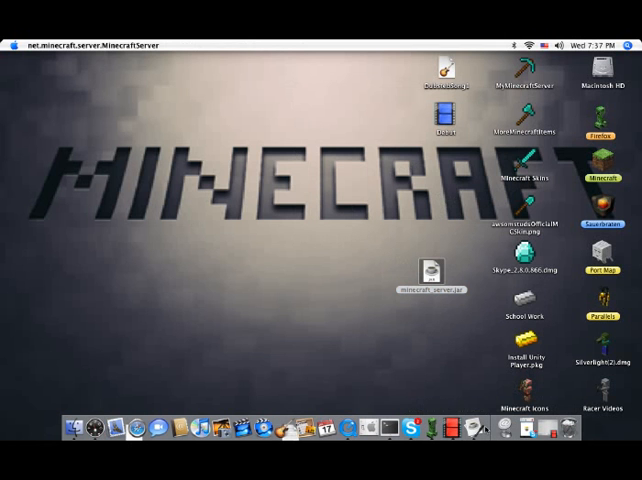
double_click(430, 278)
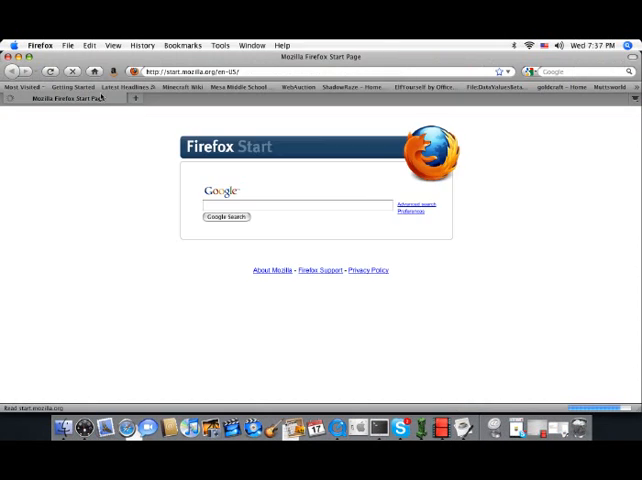
Step: Copy the java -Xmx1024M launch command from the Minecraft download page
click(142, 44)
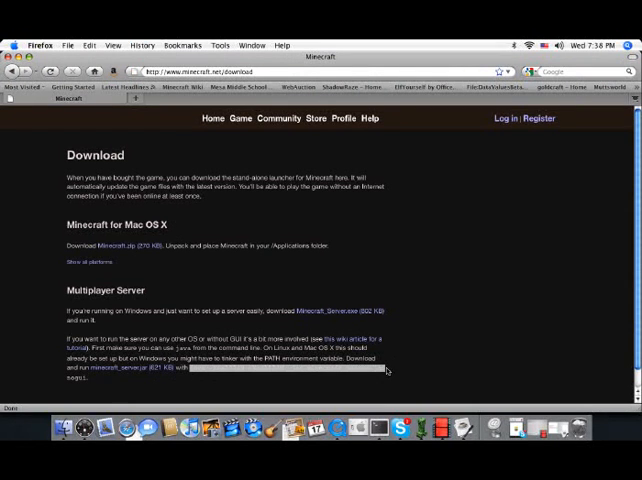
right_click(384, 370)
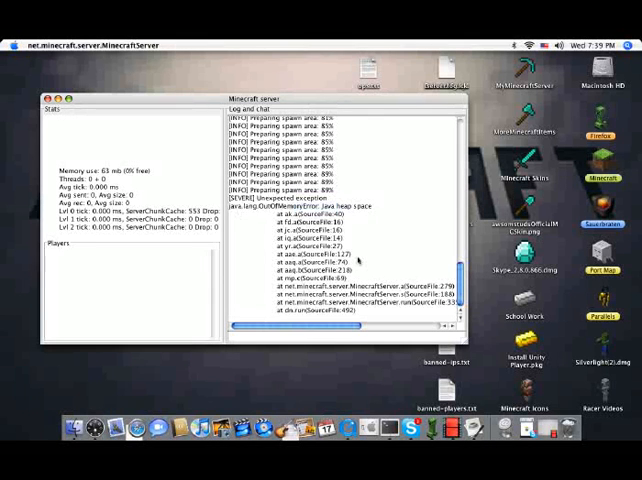
mouse_move(360, 262)
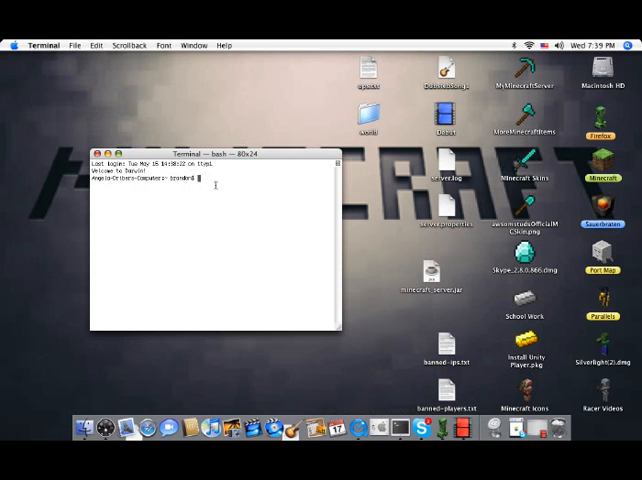
Step: List the home folder, change into Desktop with cd desktop, and list it
text(ls)
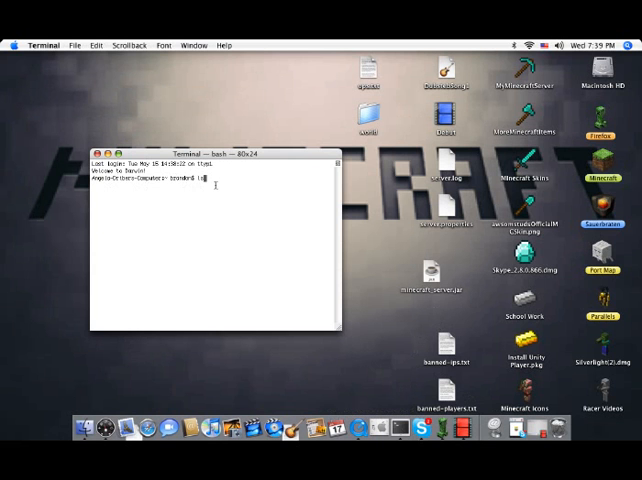
key(Return)
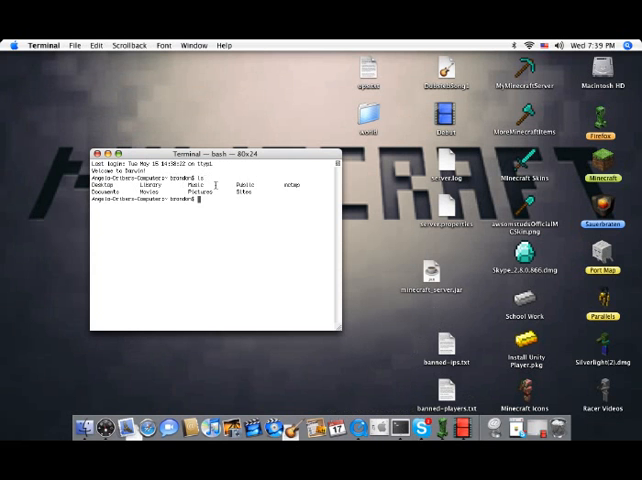
text(cd)
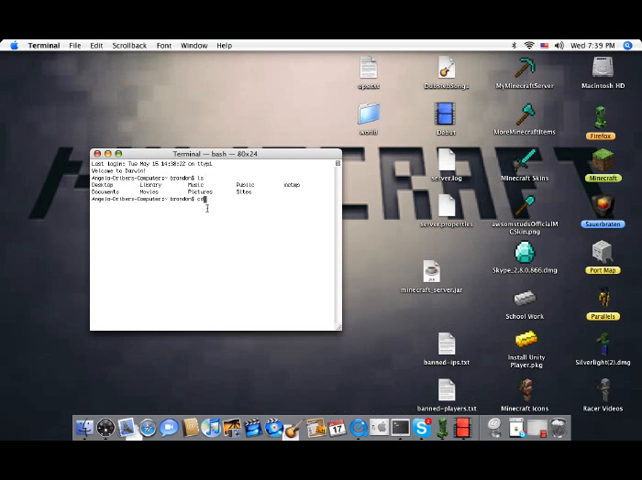
text(desktop)
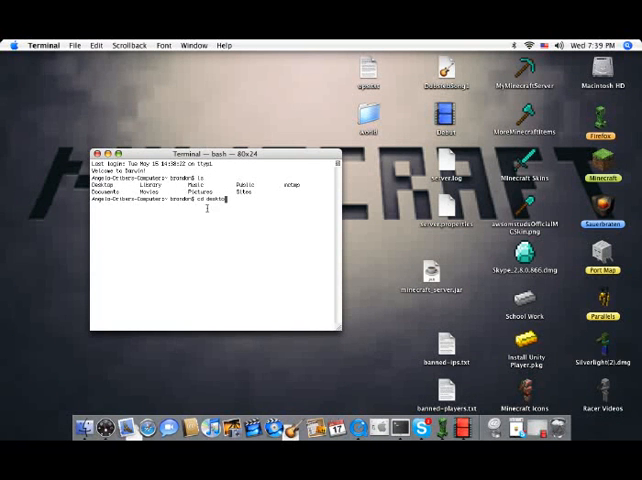
key(Return)
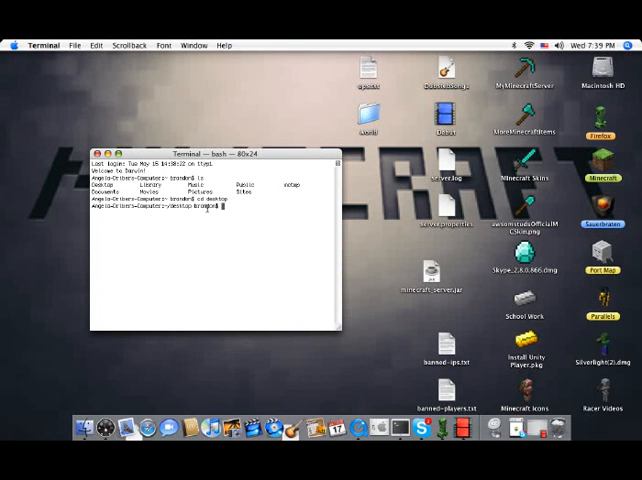
text(ls)
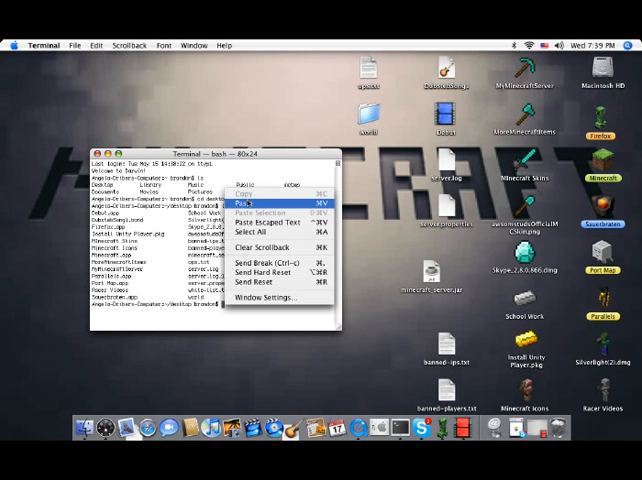
Step: Run the pasted java server launch command in the Desktop folder
click(252, 204)
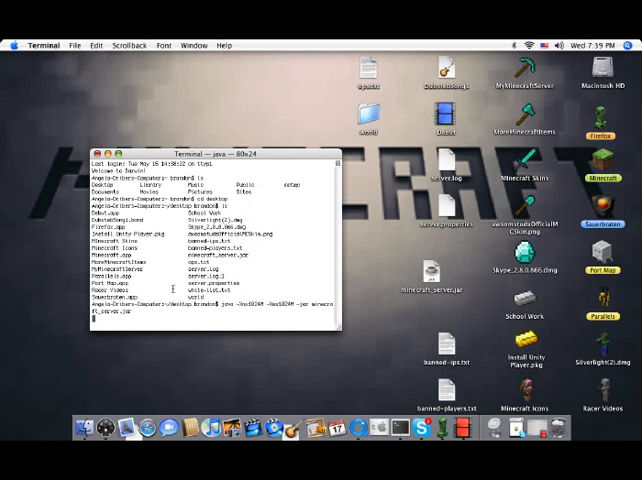
key(Return)
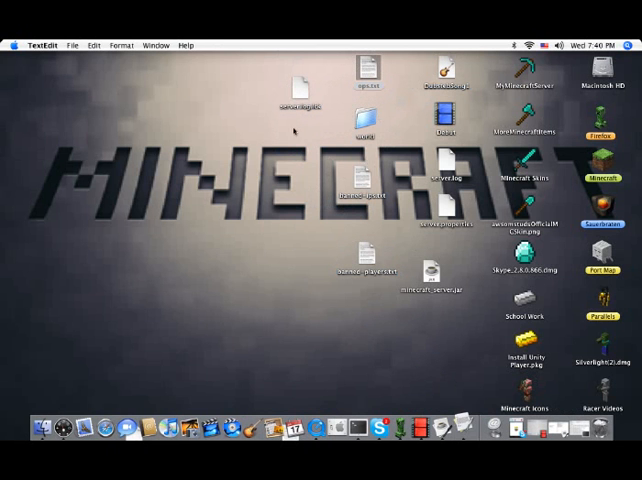
Step: Move the server jar aside on the desktop and select banned-players.txt
double_click(368, 68)
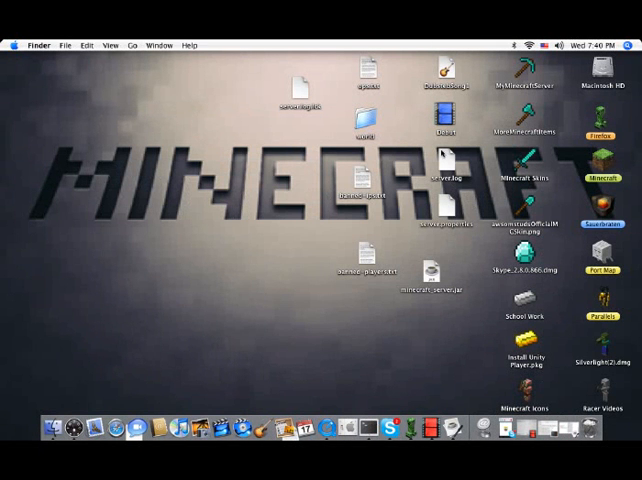
mouse_move(278, 96)
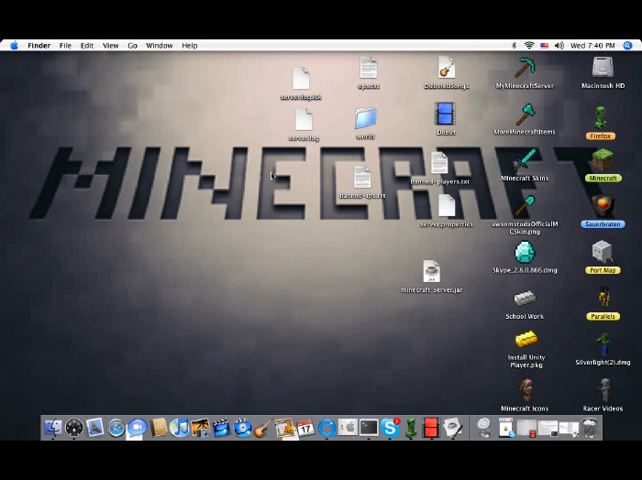
drag(432, 280, 368, 240)
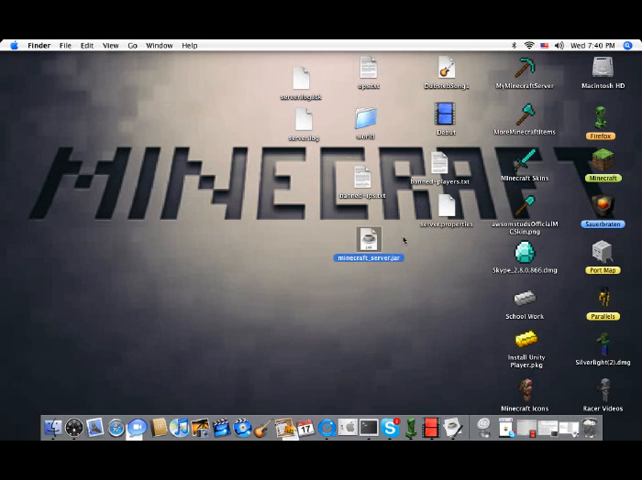
click(438, 160)
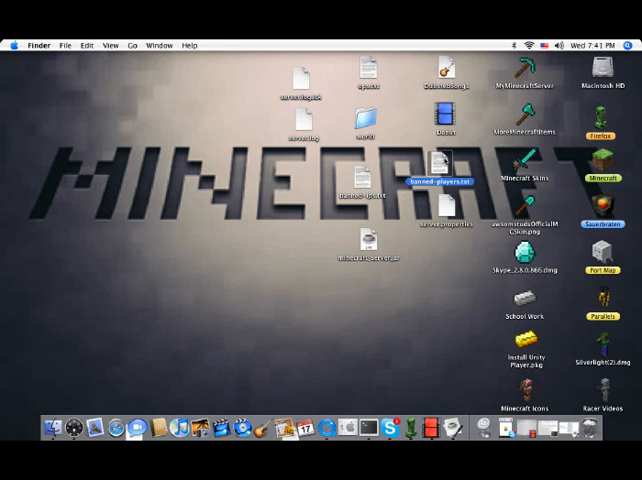
Step: Review banned-players.txt and server.properties in TextEdit, then relaunch the Minecraft server
double_click(440, 182)
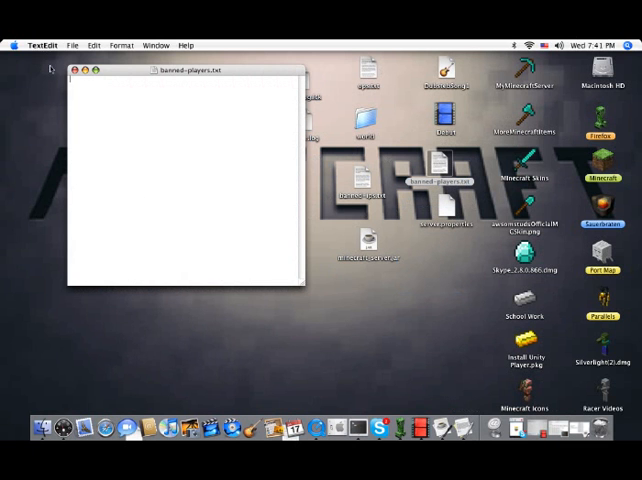
click(72, 70)
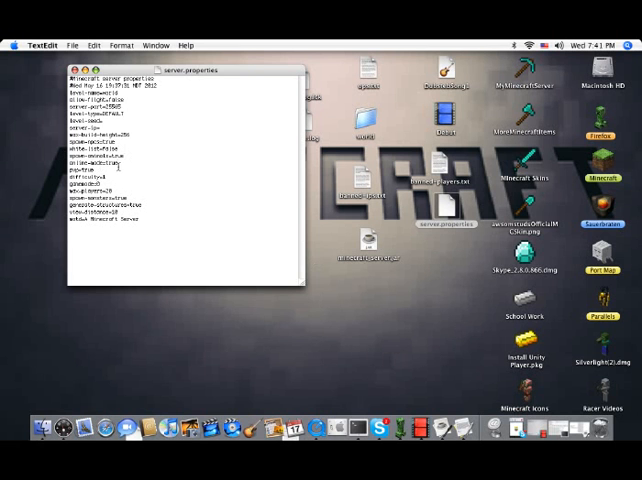
double_click(112, 164)
text(motd=Join now)
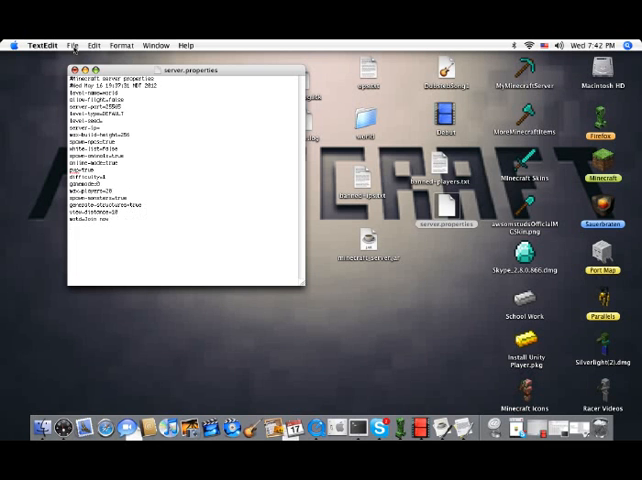
click(74, 68)
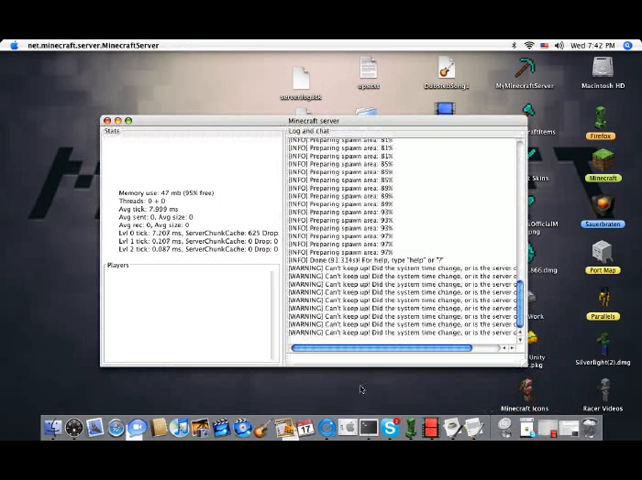
click(104, 120)
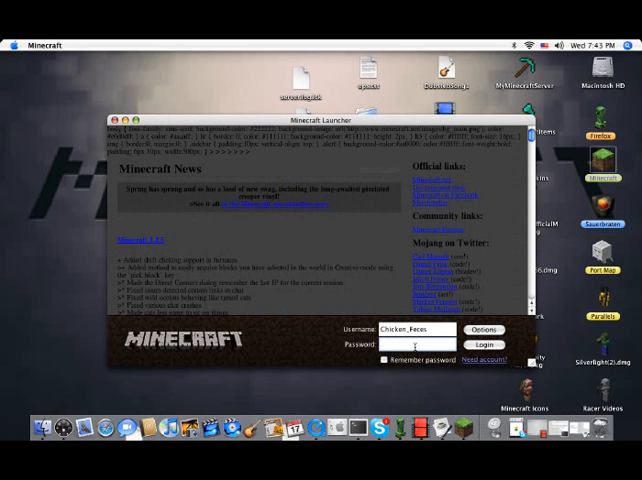
click(484, 344)
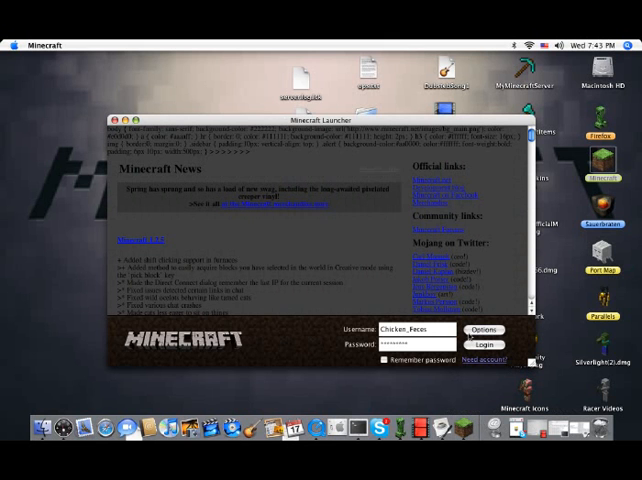
click(484, 344)
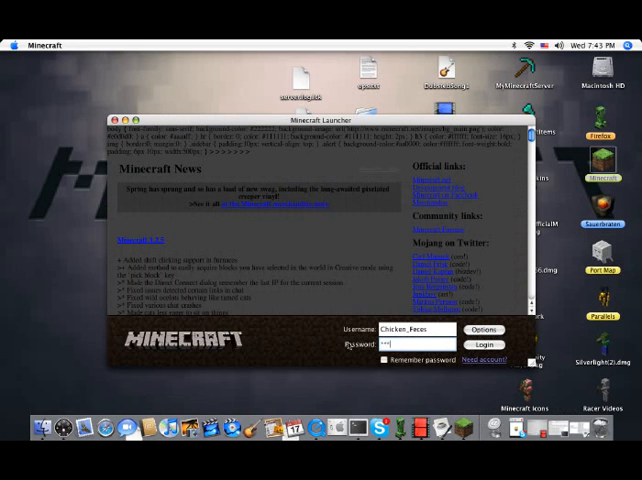
Step: Log in from the Minecraft Launcher and load the title menu
click(488, 344)
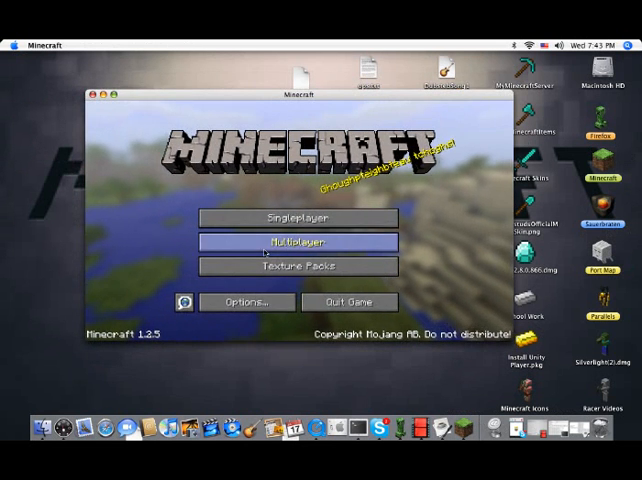
Step: Join the server at localhost through Multiplayer Direct Connect
click(296, 242)
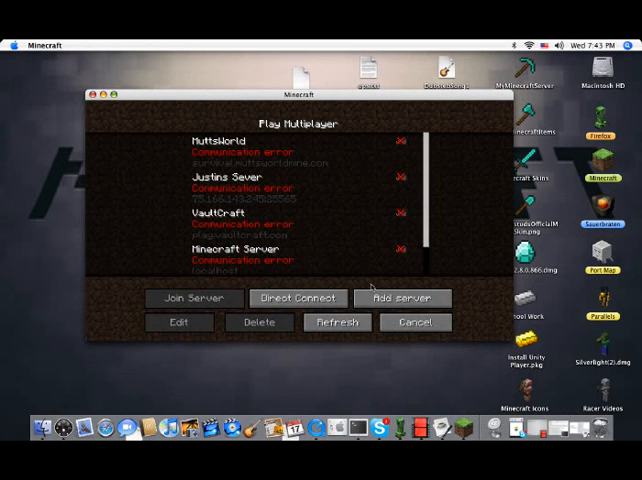
click(296, 296)
text(l)
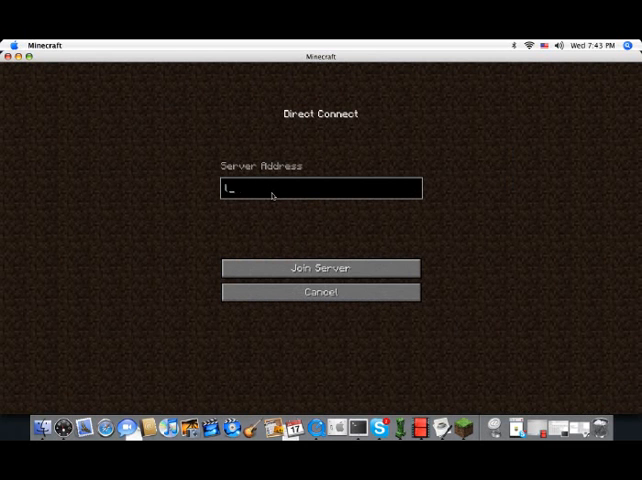
text(ocalhost)
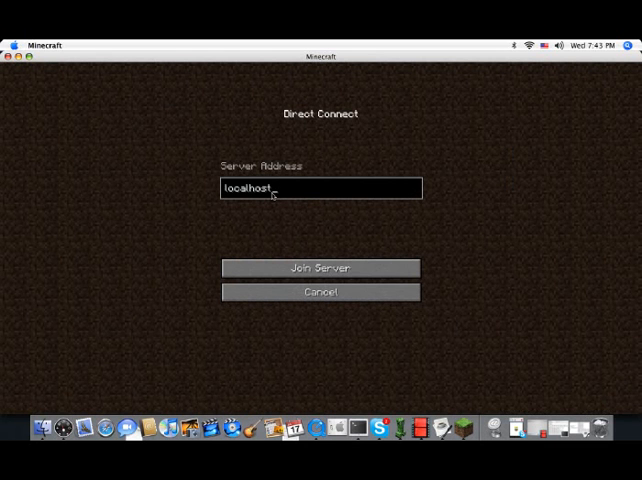
click(320, 268)
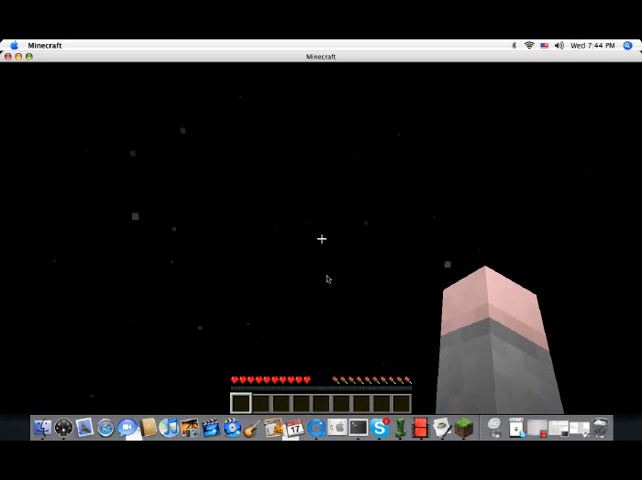
Step: Look around the server world, then disconnect back to the title menu
key(Escape)
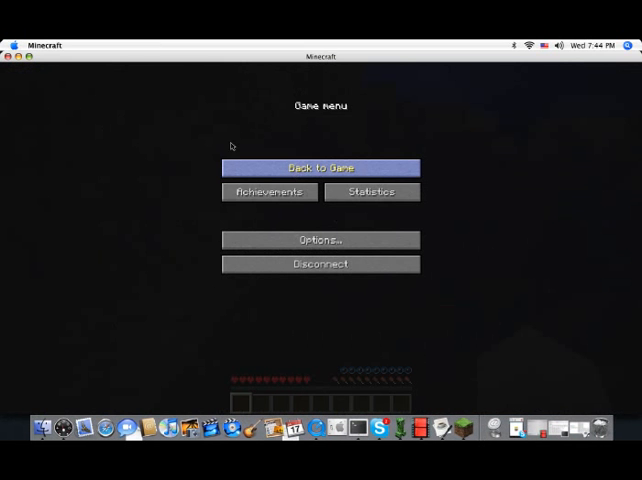
click(320, 168)
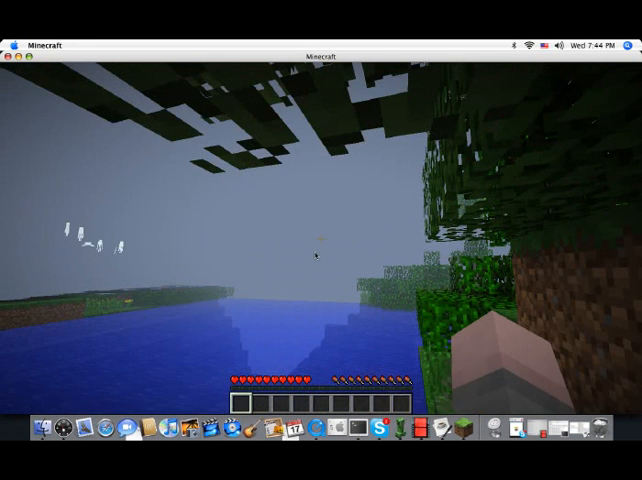
key(Escape)
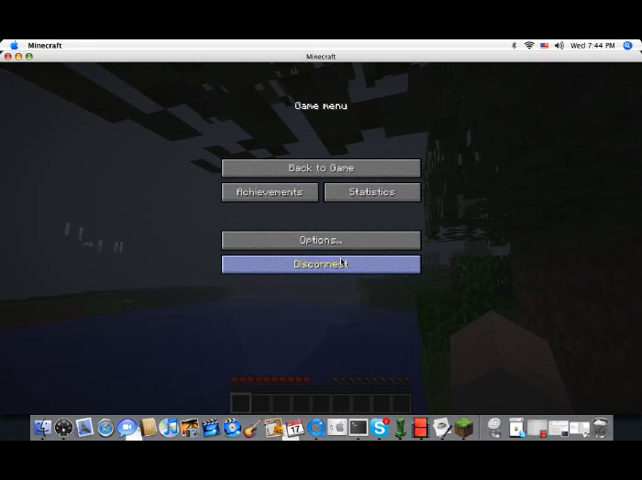
click(310, 264)
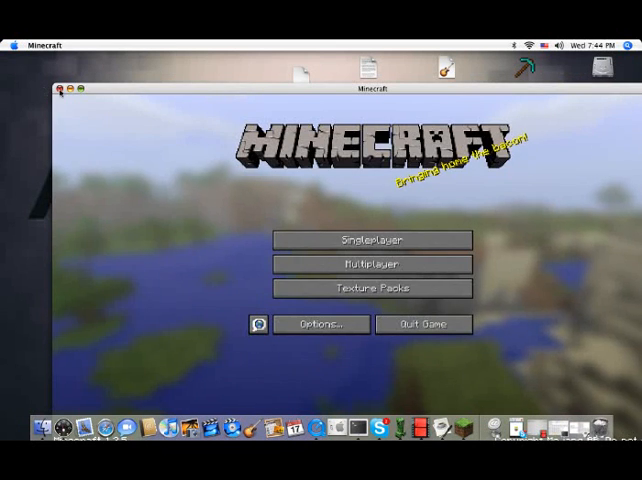
Step: Start Port Map so the public IP and the TCP 25565 mapping appear
click(64, 90)
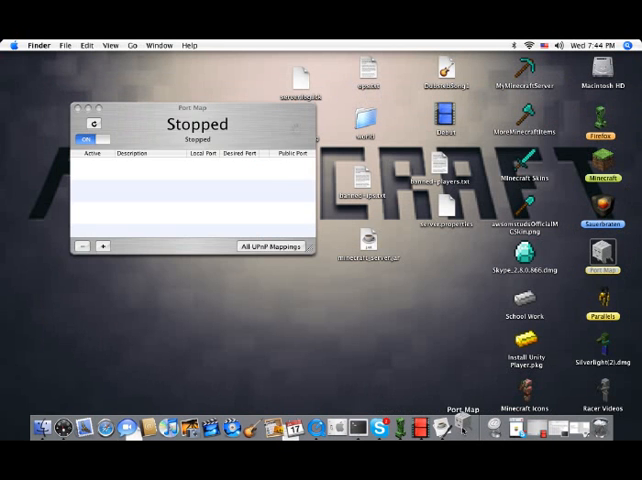
click(88, 140)
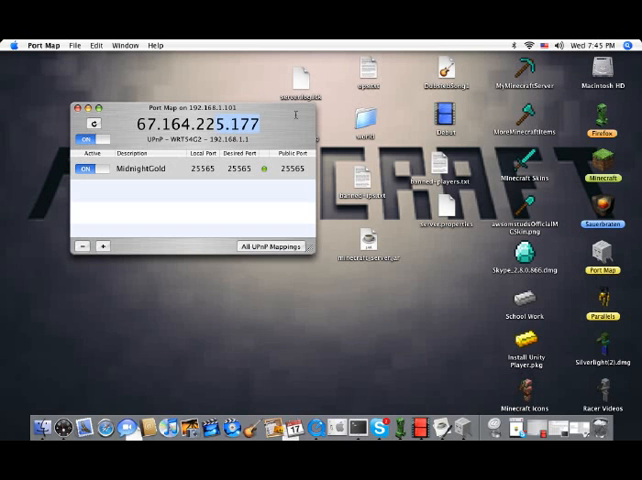
Step: Start a new Port Map mapping with local port 25565 and TCP as the protocol
double_click(238, 124)
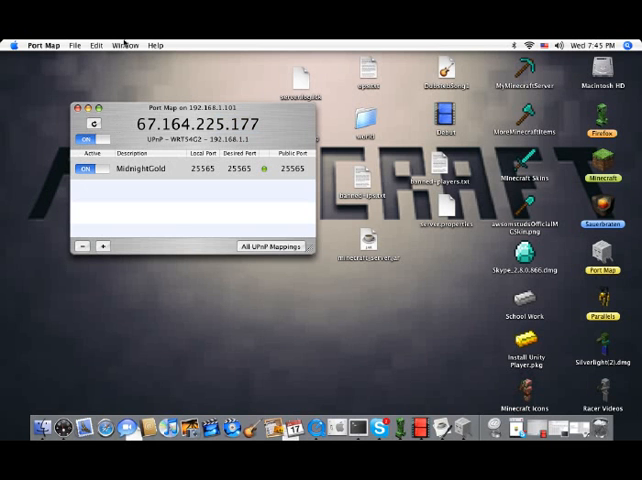
click(74, 44)
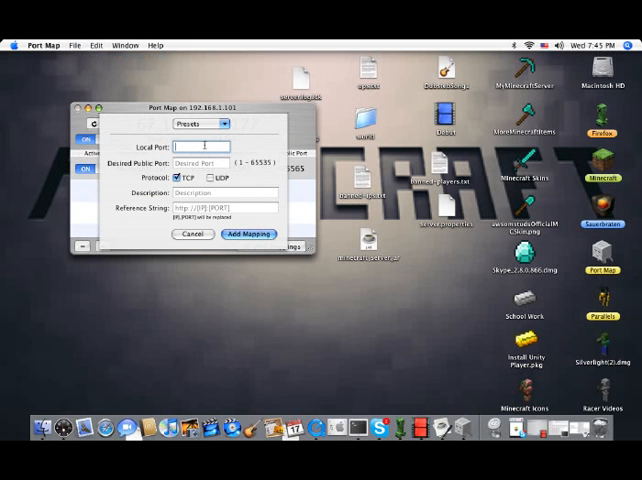
text(25565)
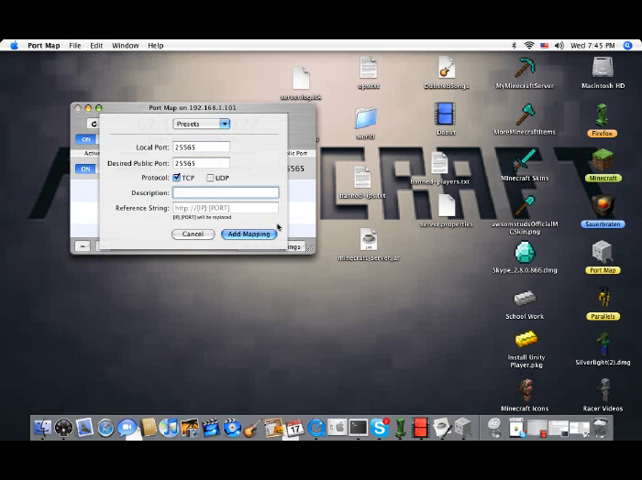
click(200, 148)
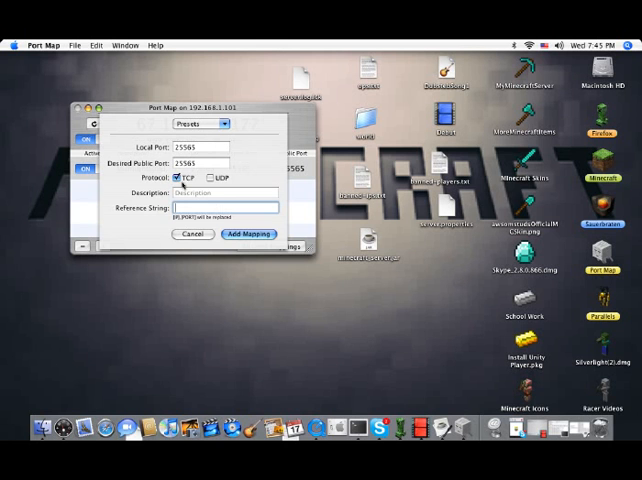
click(220, 192)
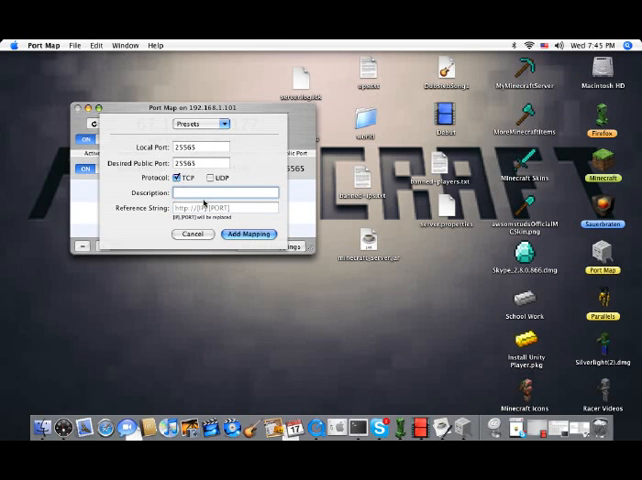
Step: Describe the mapping as 'Test Se...' (test server) and add it to the mappings list
text(T)
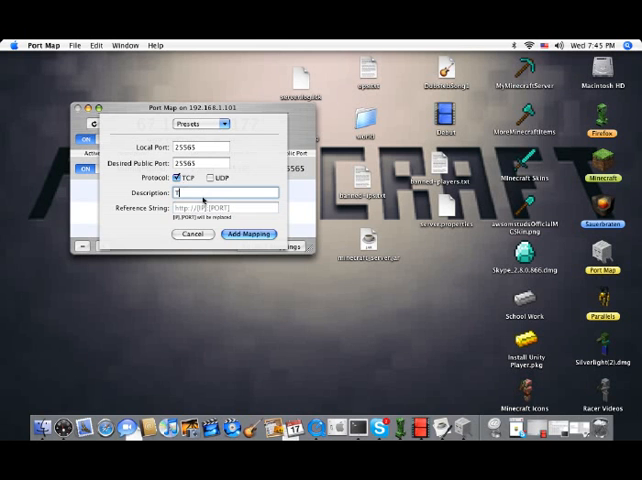
text(est)
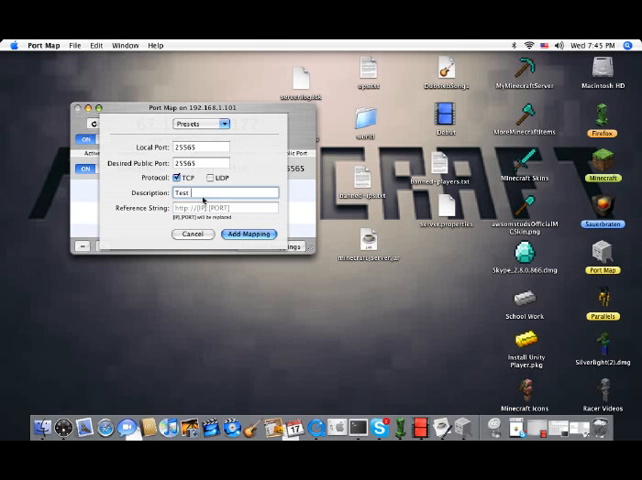
text(Se)
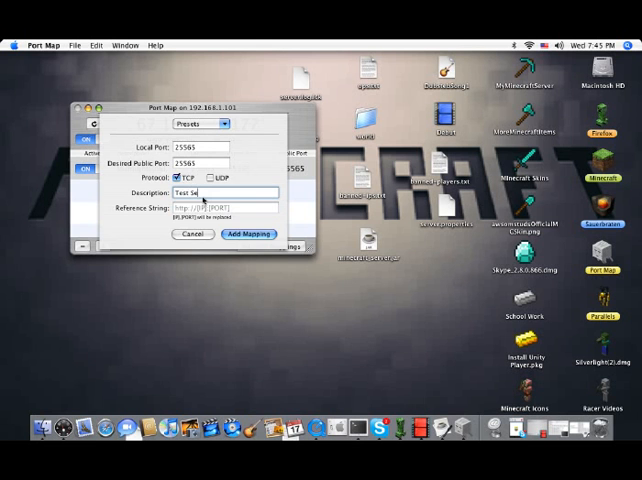
click(248, 234)
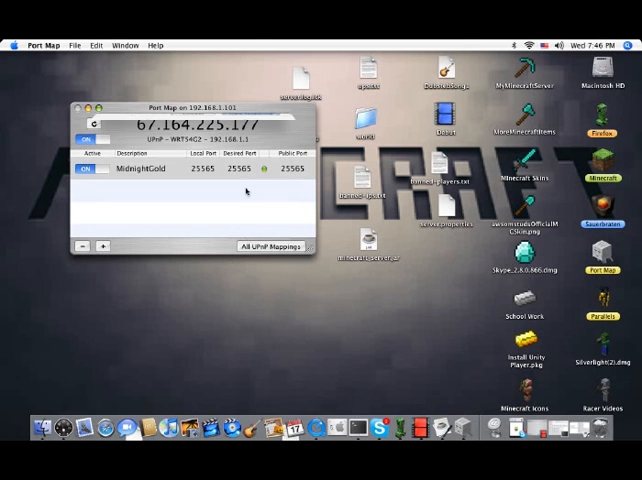
Step: Confirm the Test Server 25565 mapping appears in the Port Map list
click(100, 246)
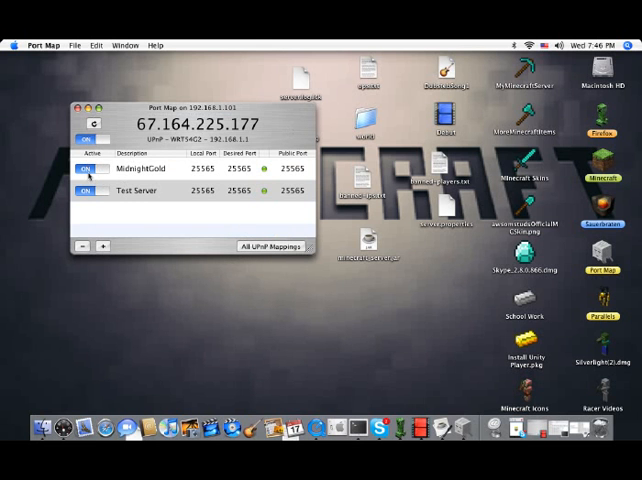
click(140, 168)
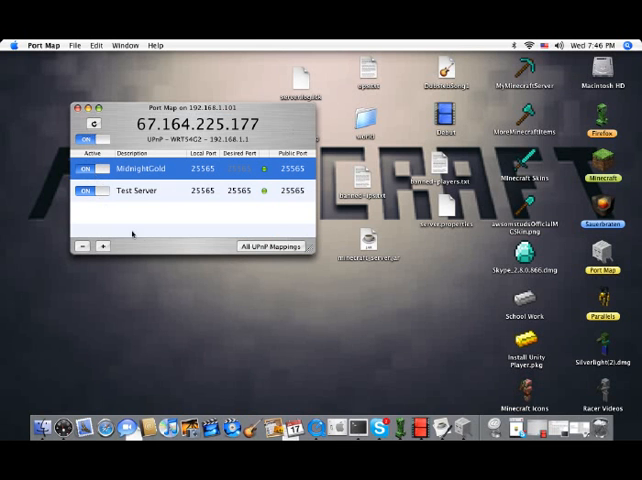
click(136, 192)
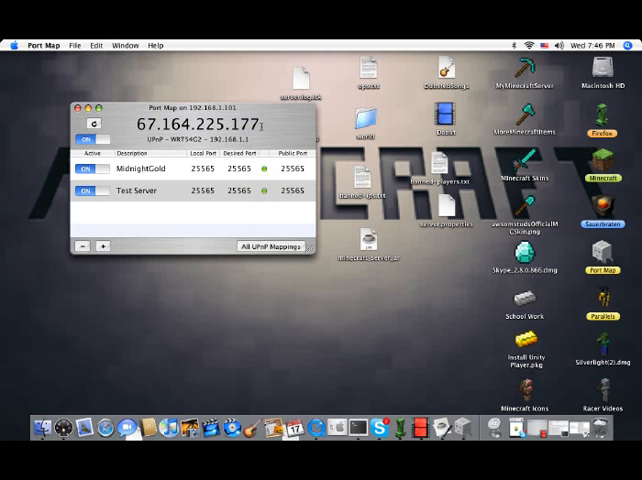
Step: Close Port Map and bring the running Minecraft server console back to the front
double_click(244, 122)
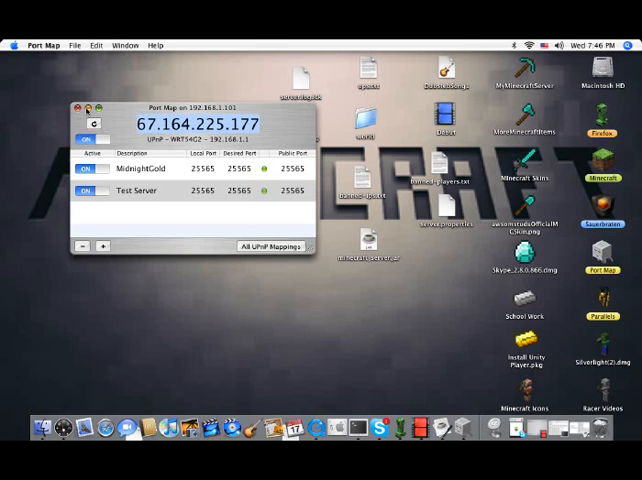
click(76, 108)
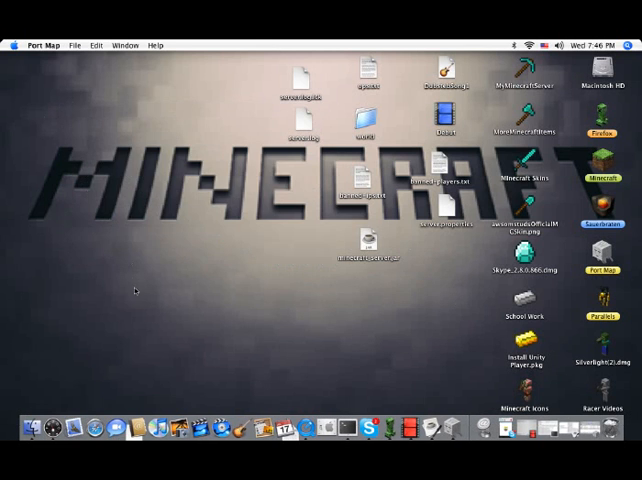
double_click(504, 84)
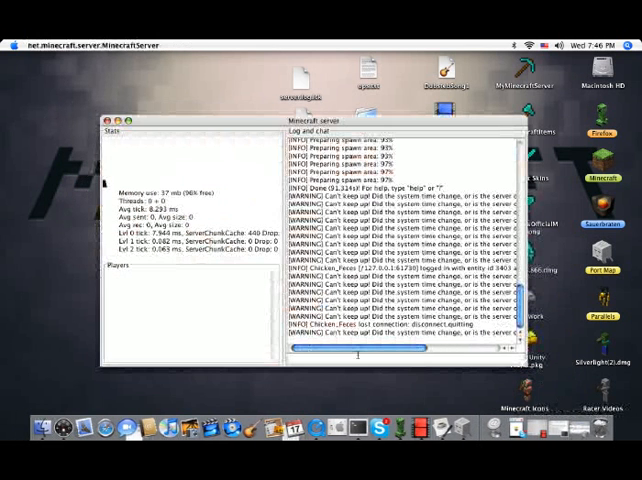